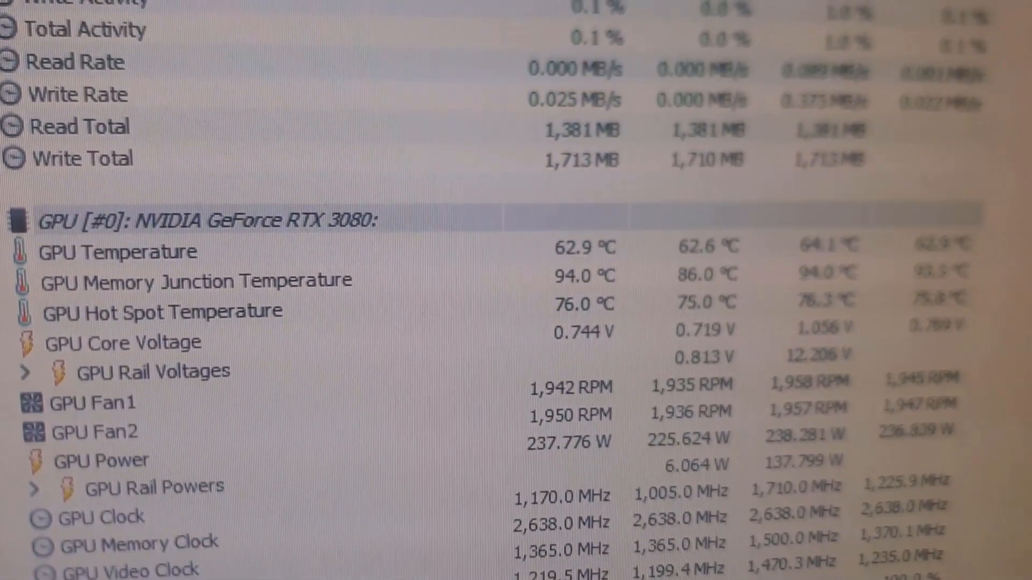
{"action": "scroll", "scroll_direction": "down", "scroll_amount": 3}
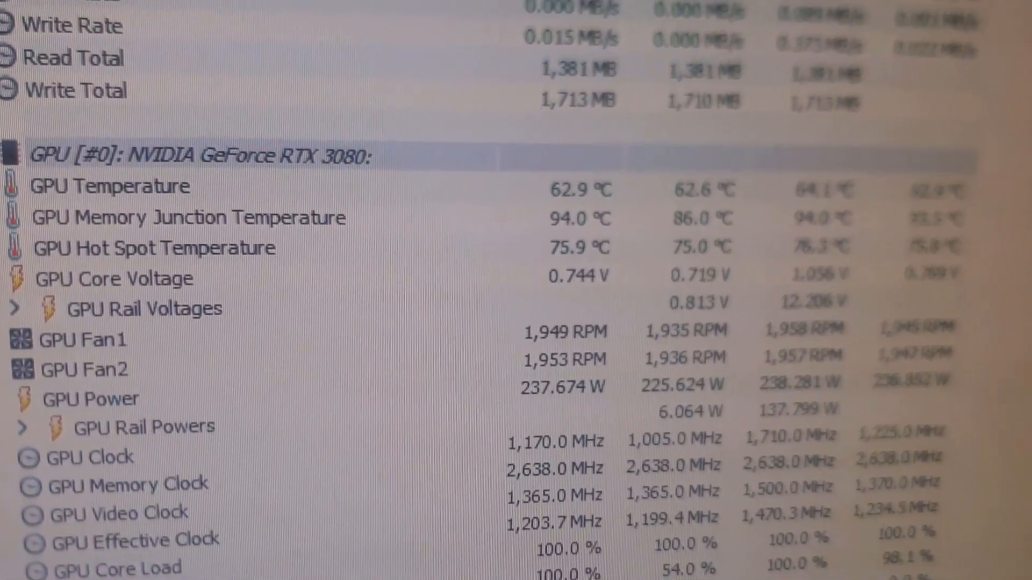
{"action": "scroll", "scroll_direction": "down", "scroll_amount": 3}
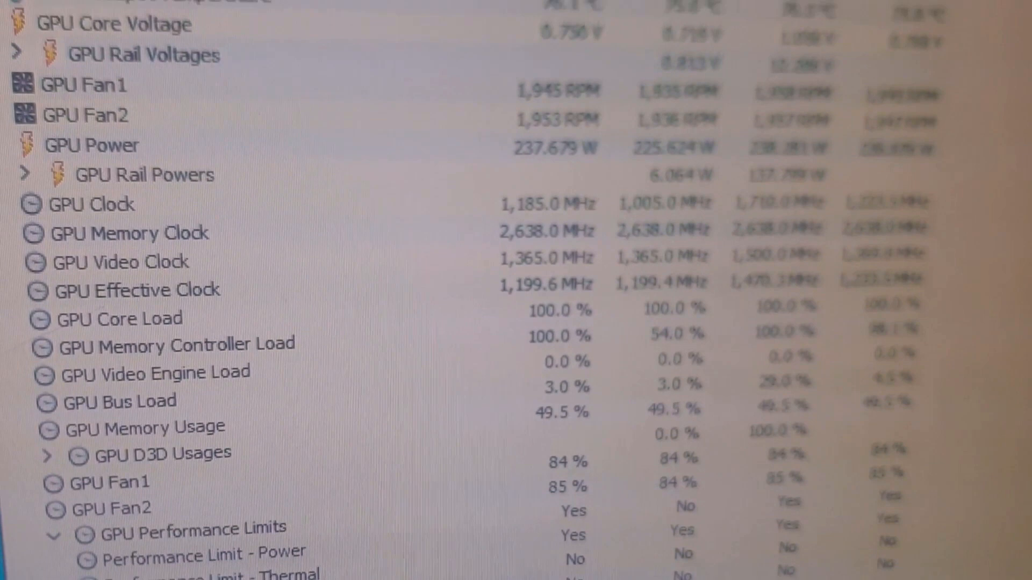
{"action": "scroll", "scroll_direction": "down", "scroll_amount": 3}
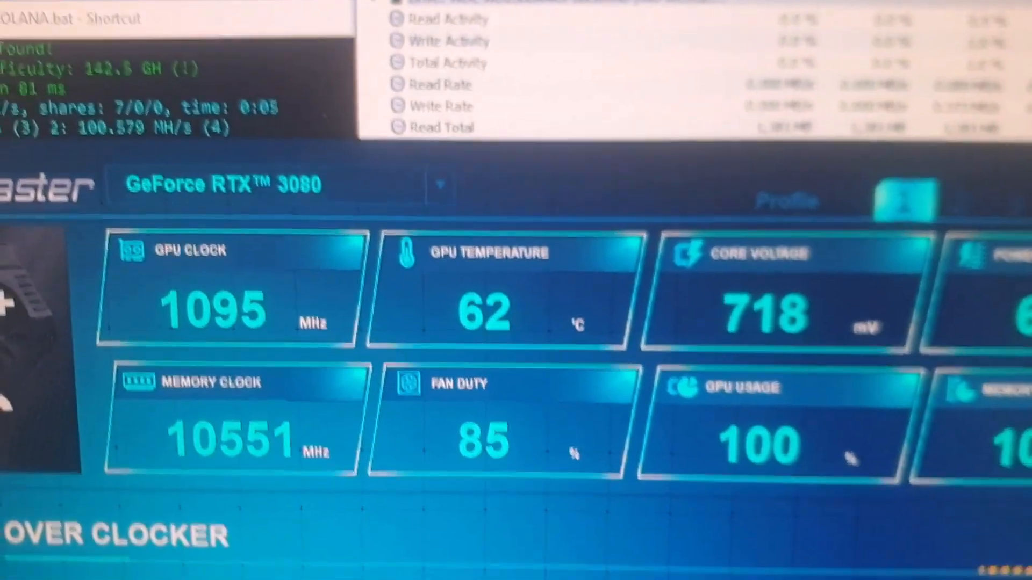
{"action": "scroll", "scroll_direction": "down", "scroll_amount": 3}
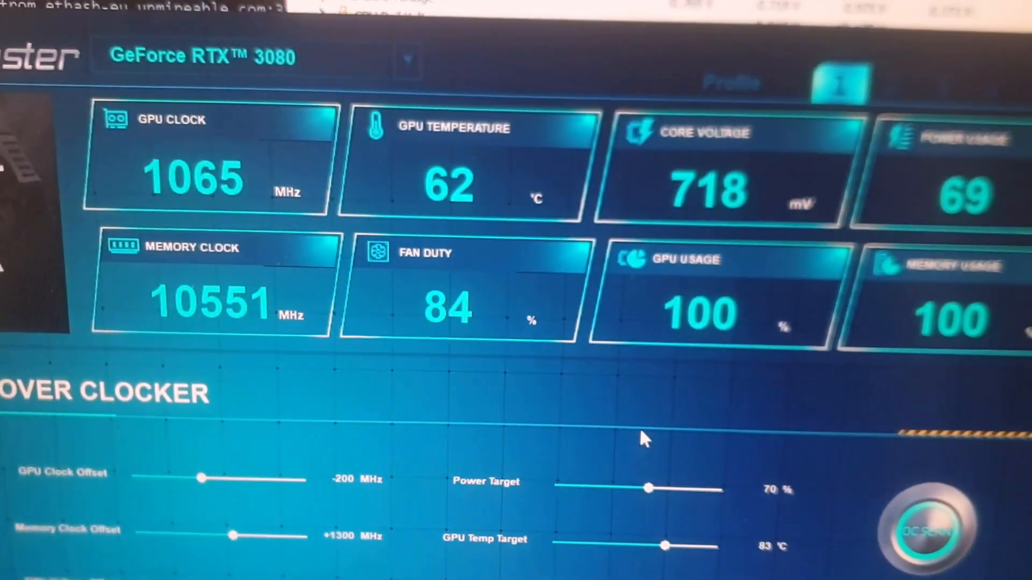
{"action": "scroll", "scroll_direction": "down", "scroll_amount": 3}
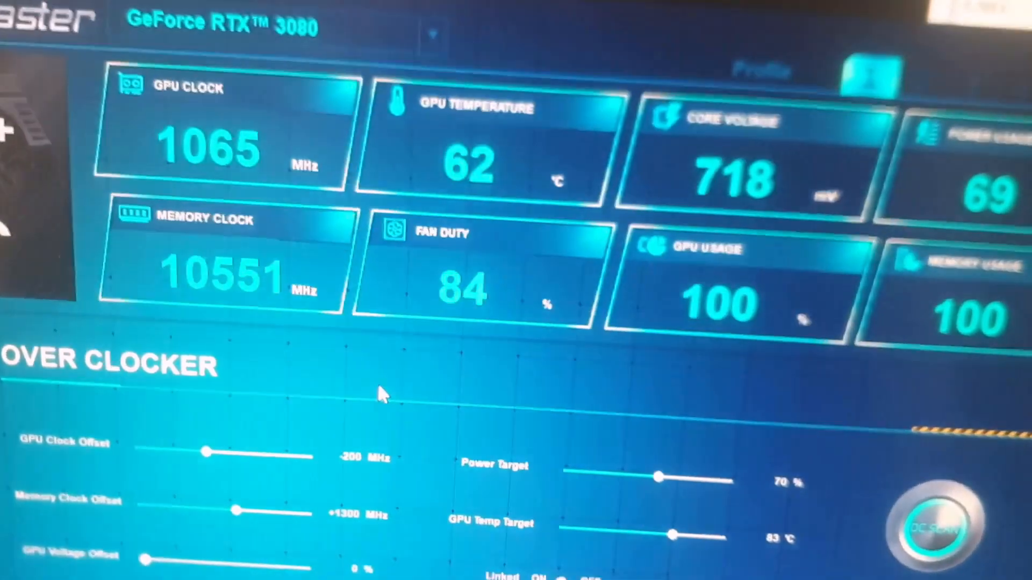
{"action": "scroll", "scroll_direction": "down", "scroll_amount": 3}
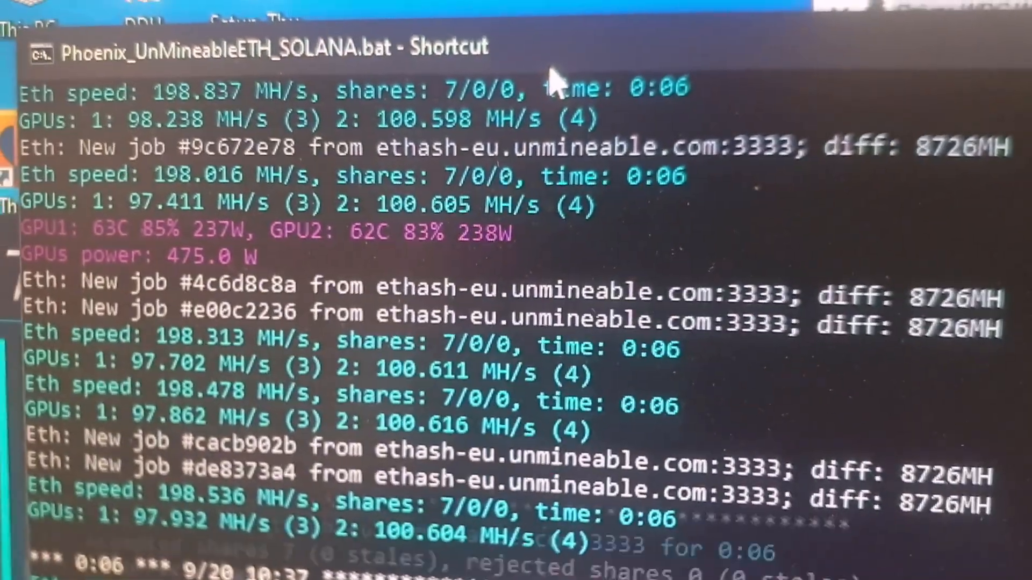
{"action": "scroll", "scroll_direction": "down", "scroll_amount": 3}
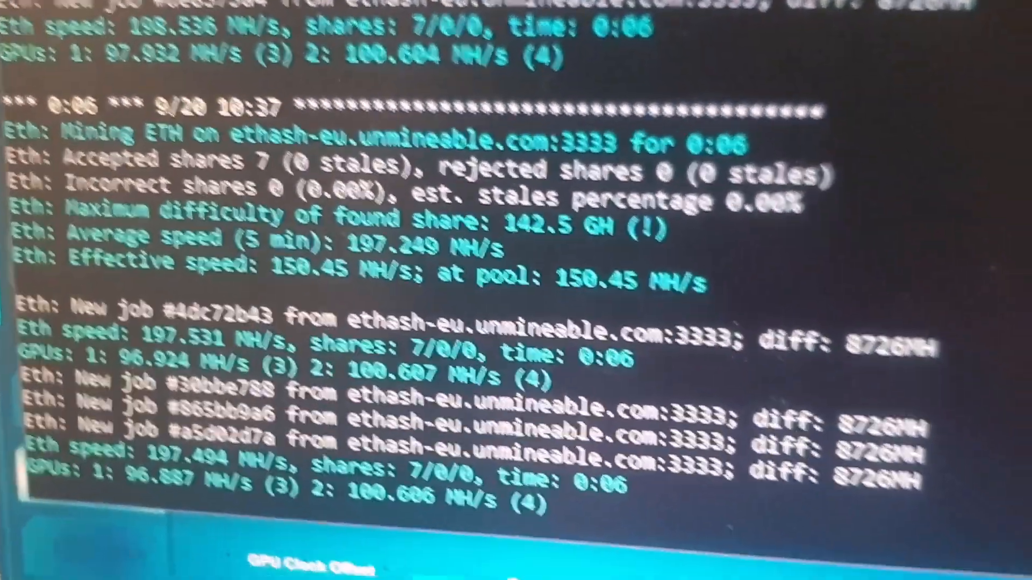